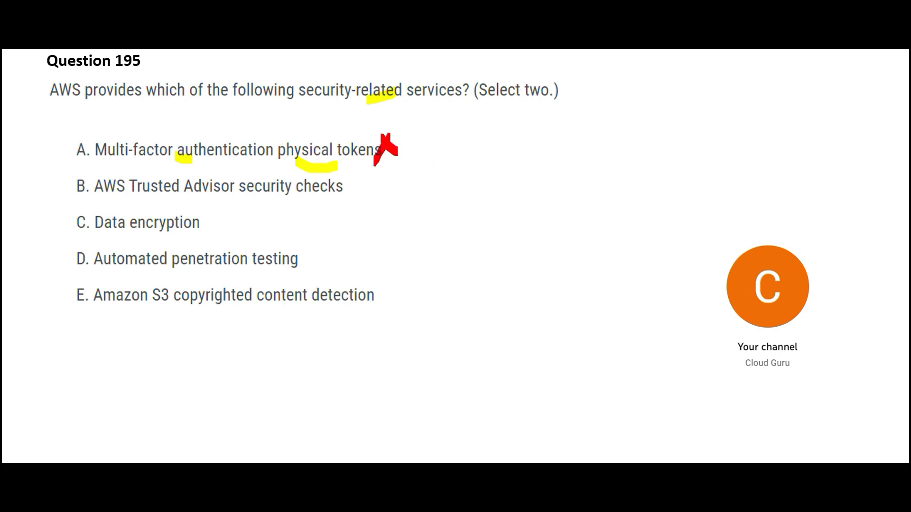
pyautogui.moveTo(3, 218)
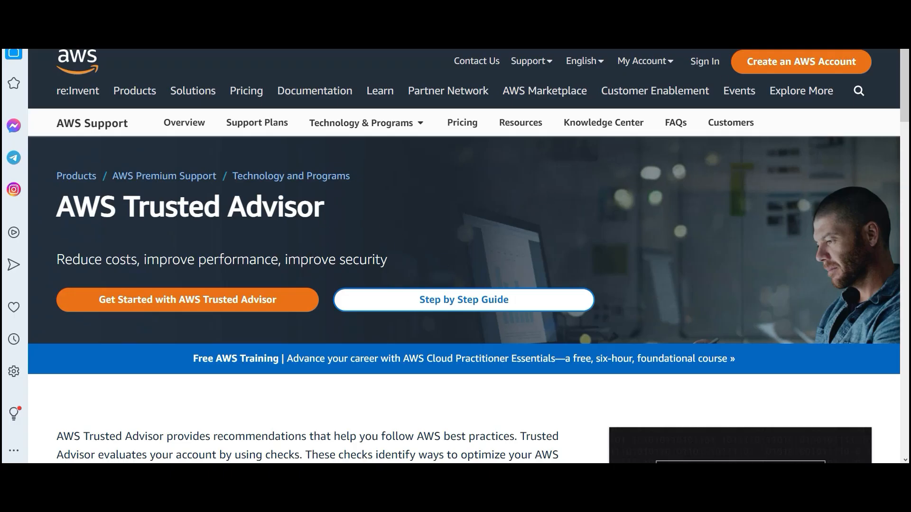
# Highlight 'costs' and 'performance' in the Trusted Advisor tagline
pyautogui.doubleClick(115, 259)
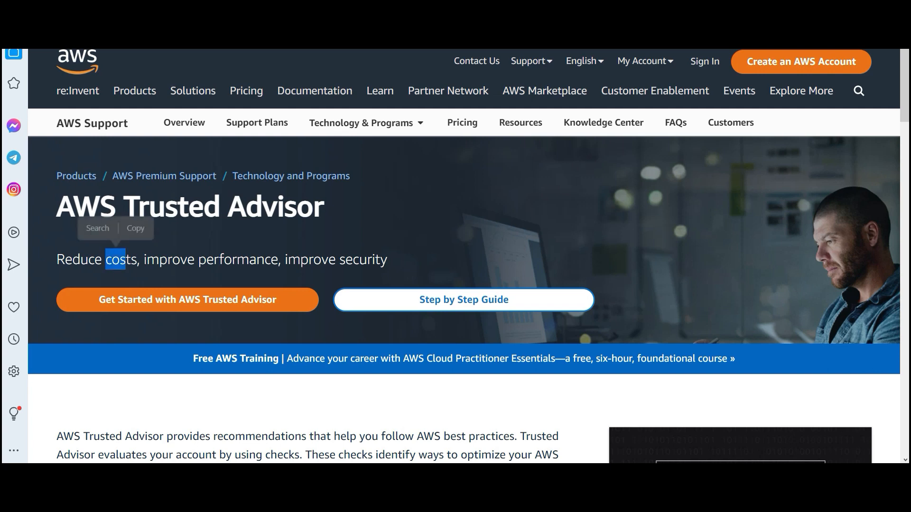
pyautogui.doubleClick(208, 259)
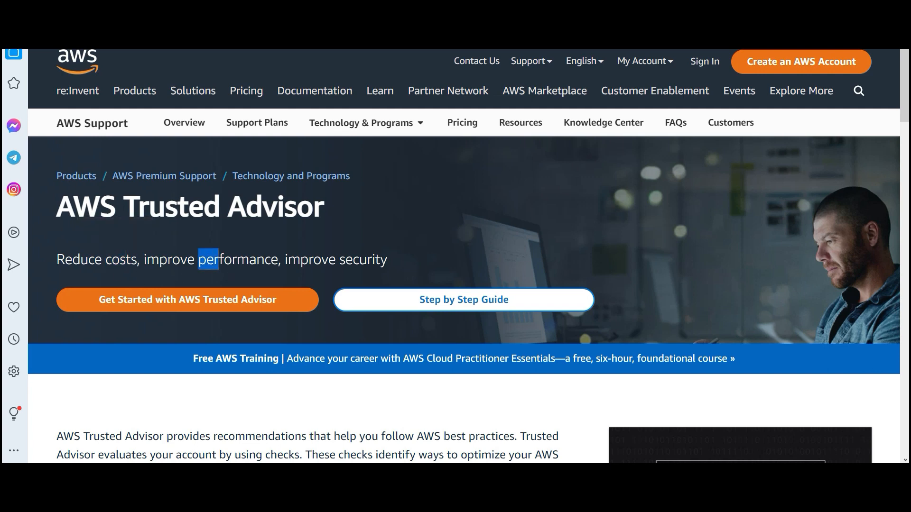
pyautogui.click(323, 274)
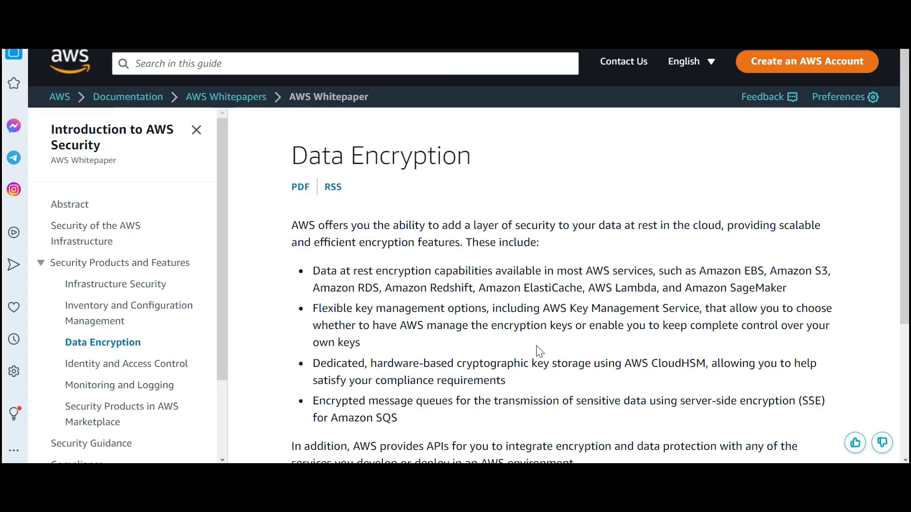
pyautogui.moveTo(748, 283)
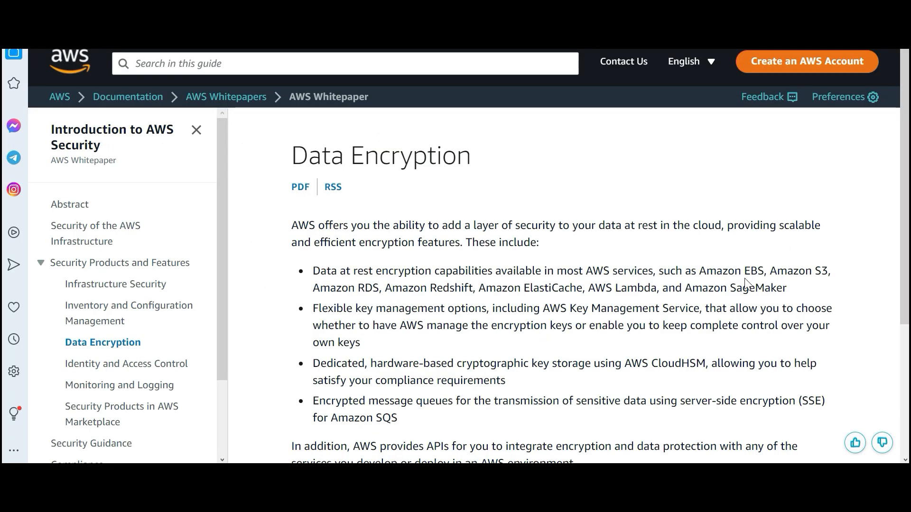
# Highlight EBS, S3 and AWS Key Management Service in the Data Encryption bullets
pyautogui.doubleClick(752, 271)
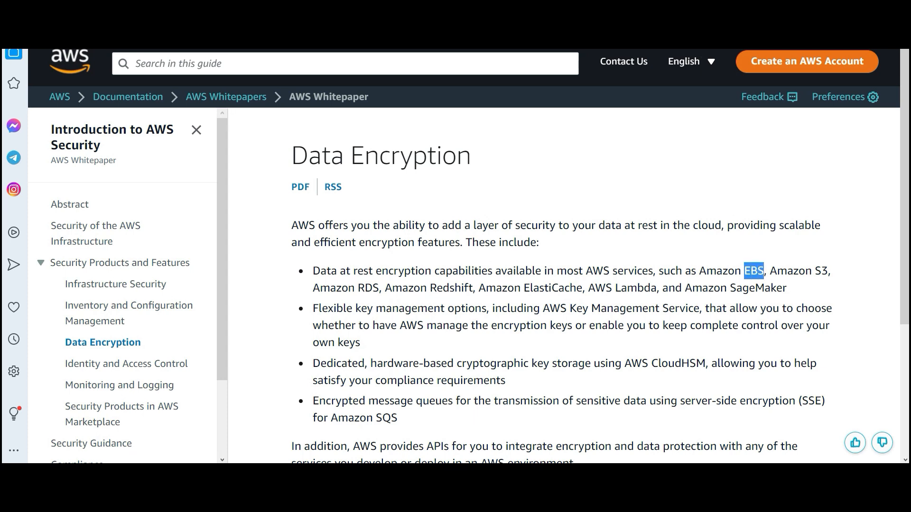
pyautogui.doubleClick(818, 271)
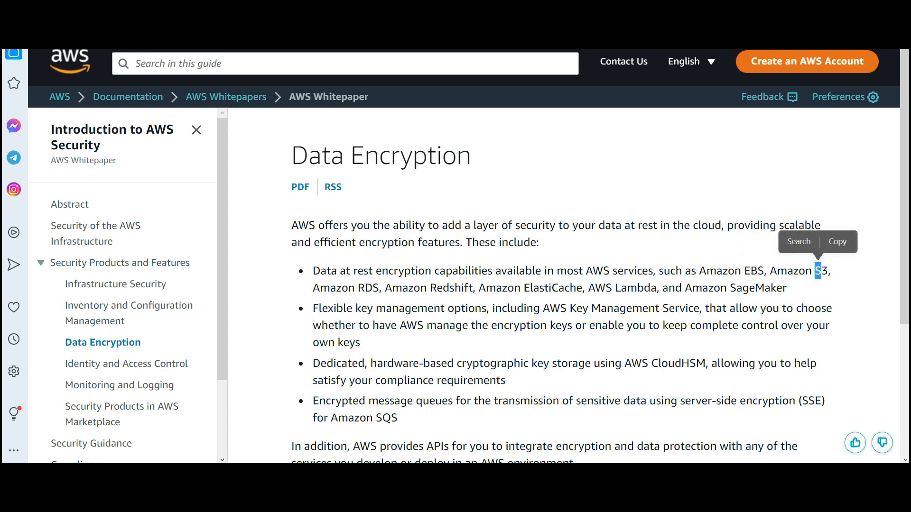
pyautogui.doubleClick(440, 288)
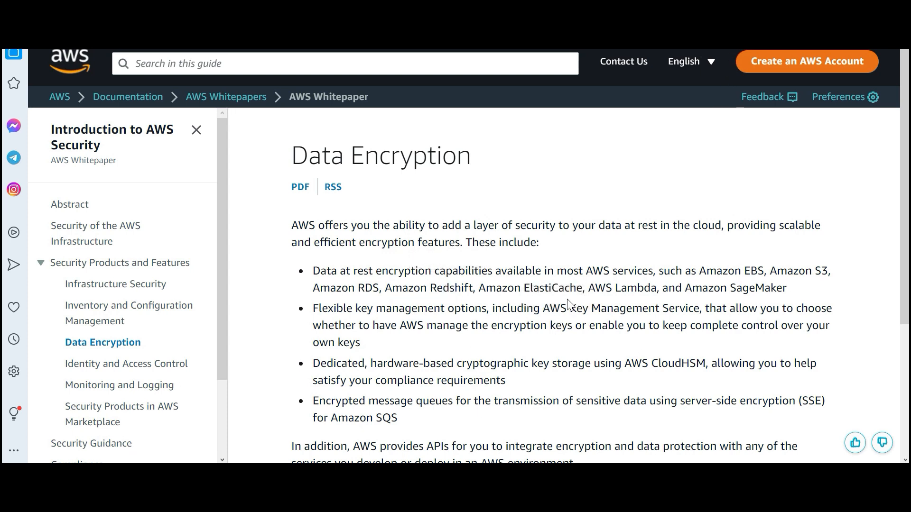
pyautogui.moveTo(556, 357)
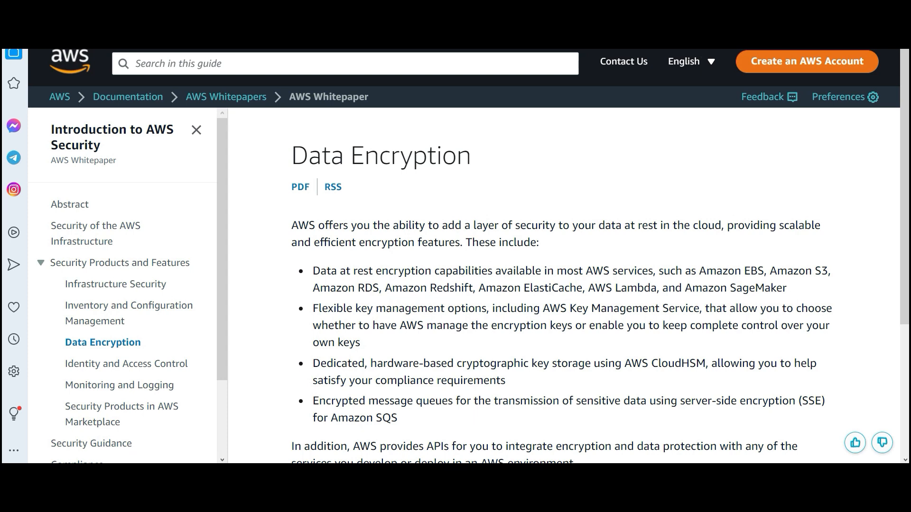
pyautogui.doubleClick(617, 308)
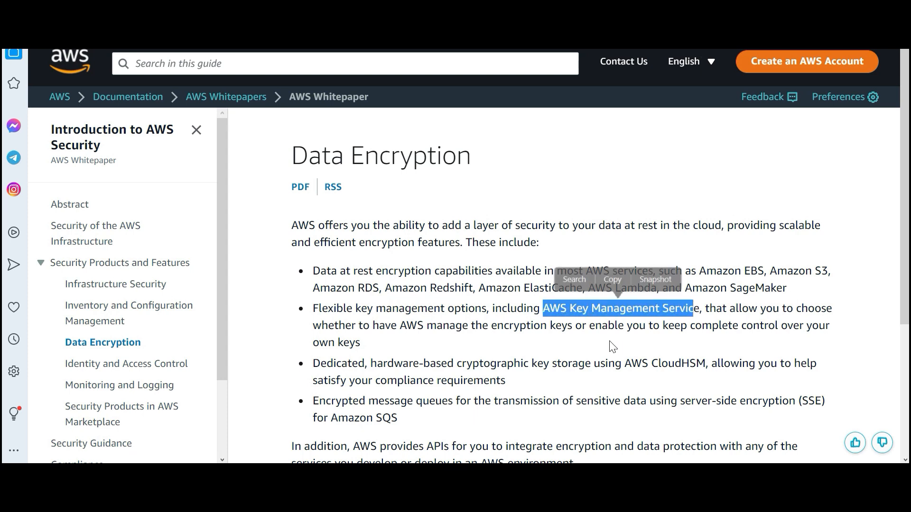
pyautogui.click(479, 354)
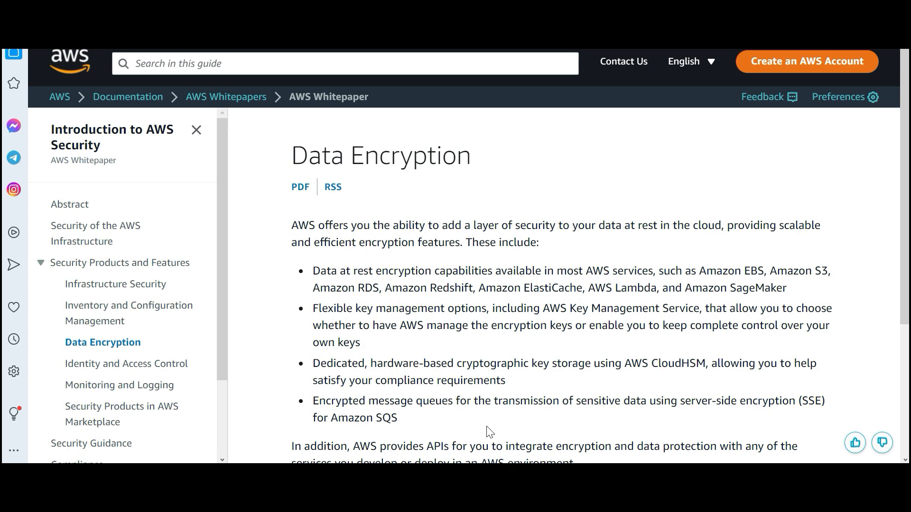
pyautogui.doubleClick(399, 372)
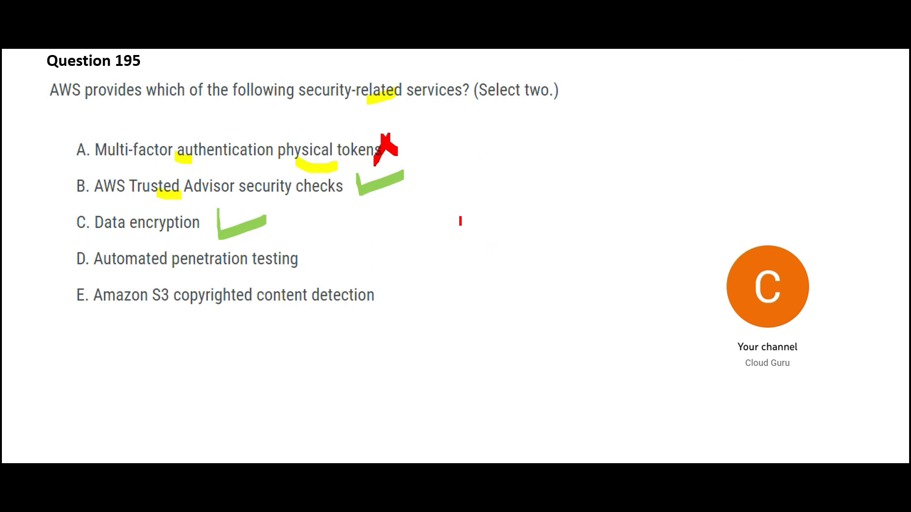
# Tick options B and C on the Question 195 slide with the green pen
pyautogui.click(314, 259)
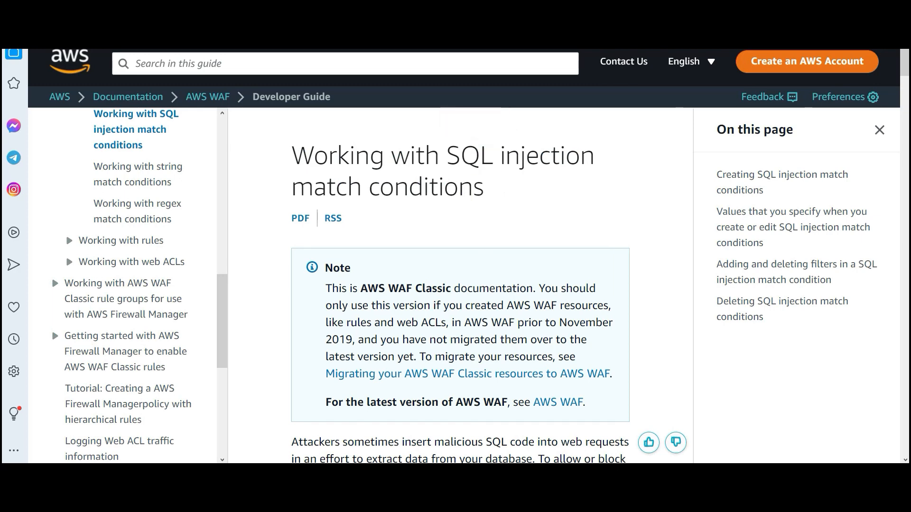
# Highlight 'AWS WAF Classic' in the note and scroll further down the page
pyautogui.moveTo(369, 288); pyautogui.dragTo(434, 288)
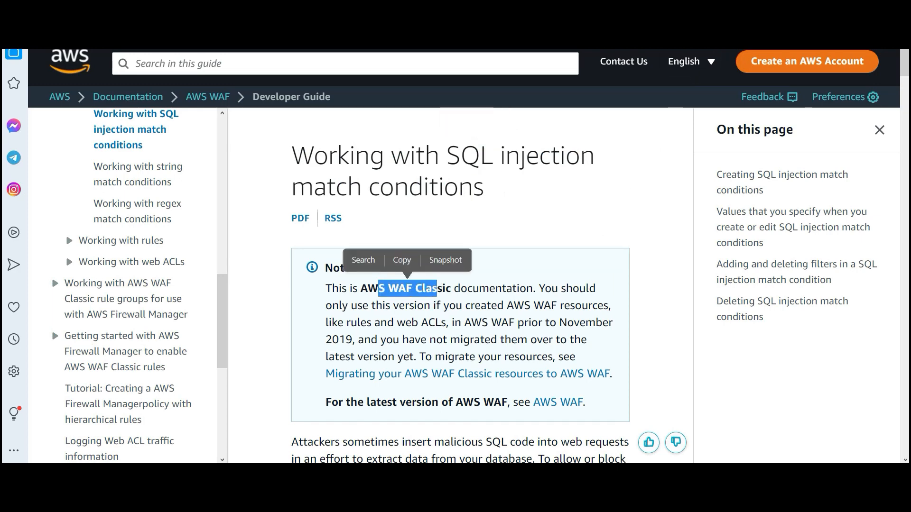
pyautogui.scroll(-3)
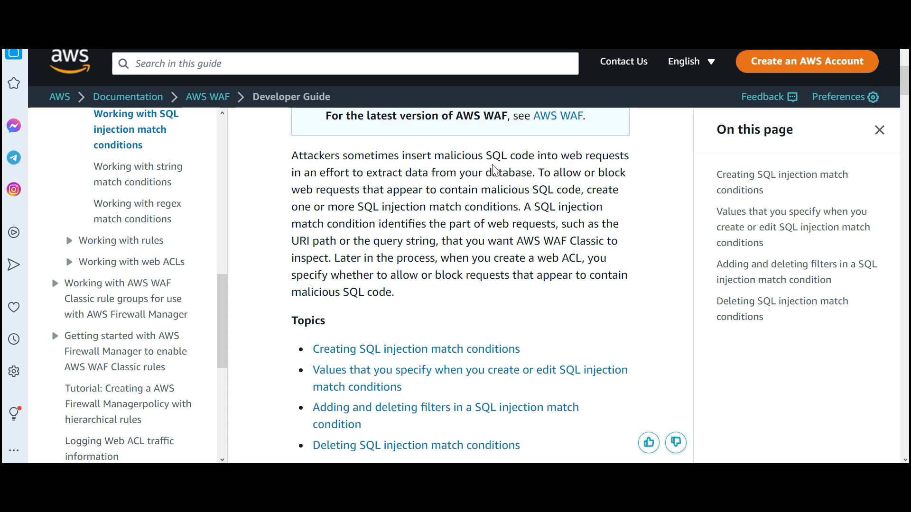
pyautogui.doubleClick(503, 155)
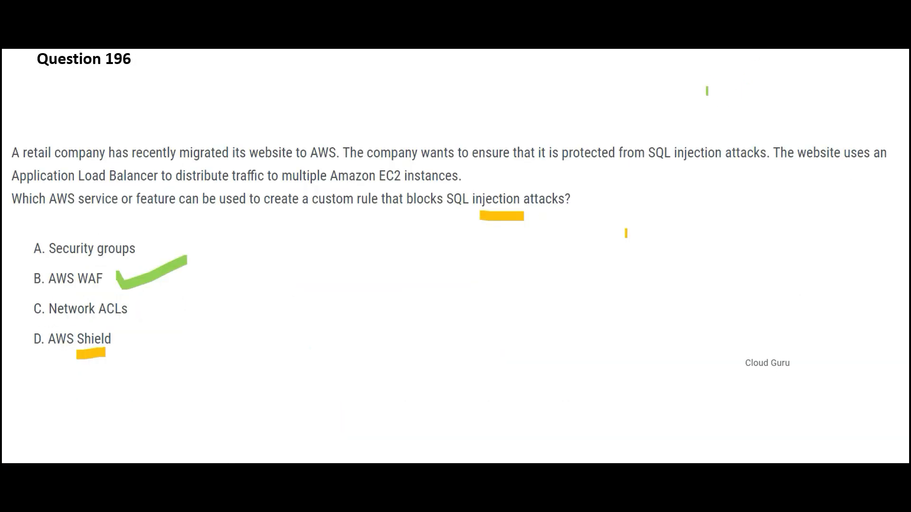
# Tick option B, AWS WAF, on the Question 196 slide in green
pyautogui.click(150, 243)
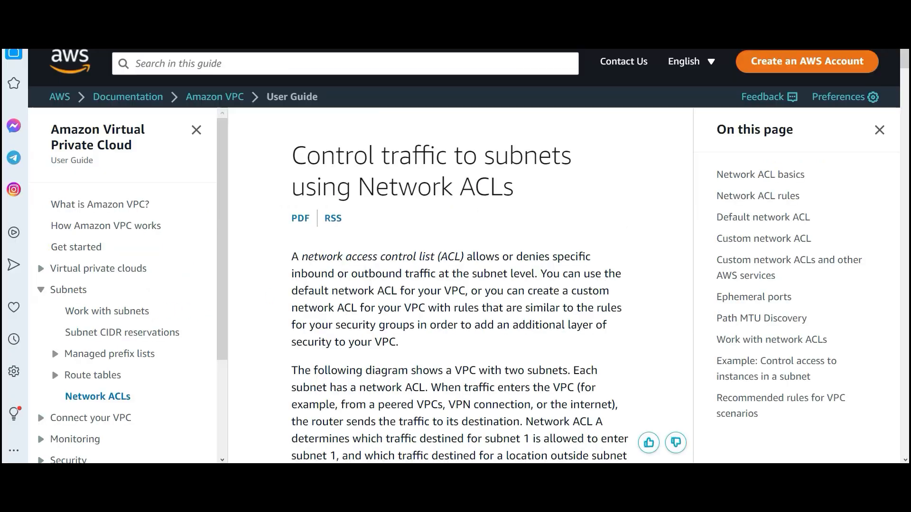
# Highlight the 'outbound traffic' phrase in the Network ACLs intro paragraph
pyautogui.doubleClick(502, 155)
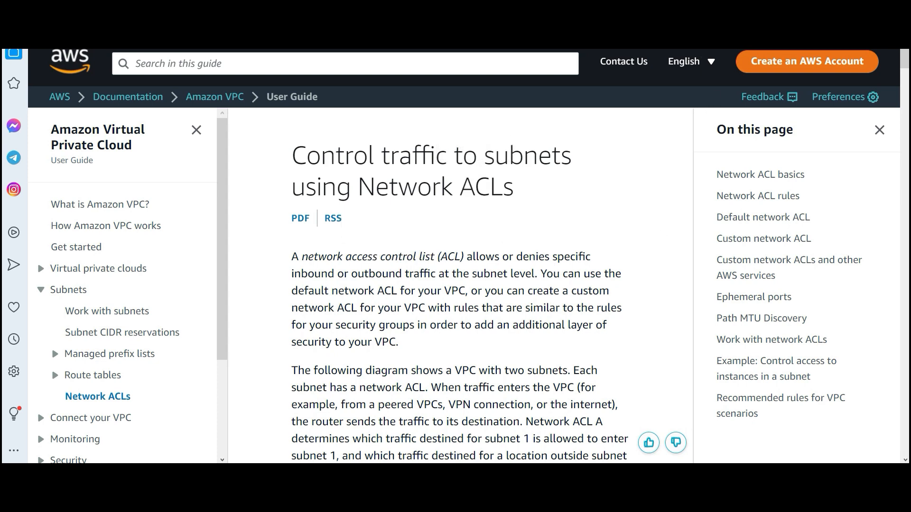
pyautogui.moveTo(363, 274); pyautogui.dragTo(443, 273)
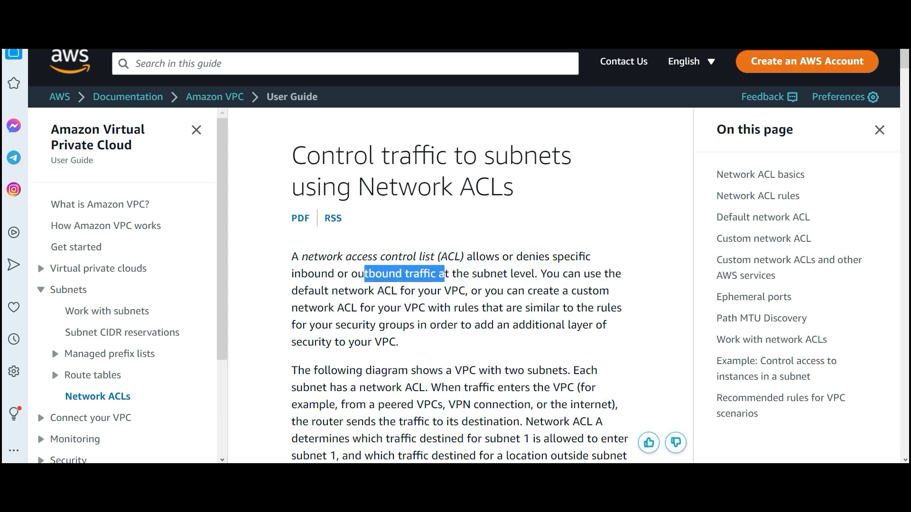